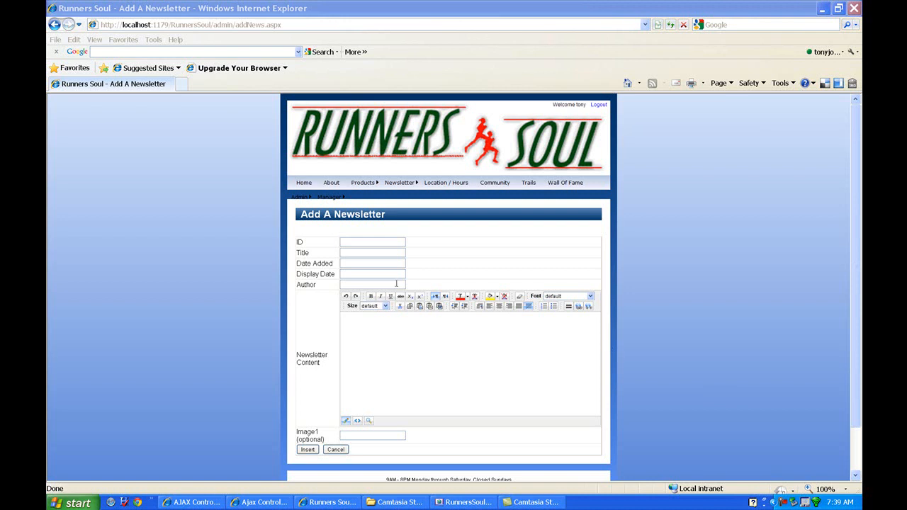
mouse_move(372, 275)
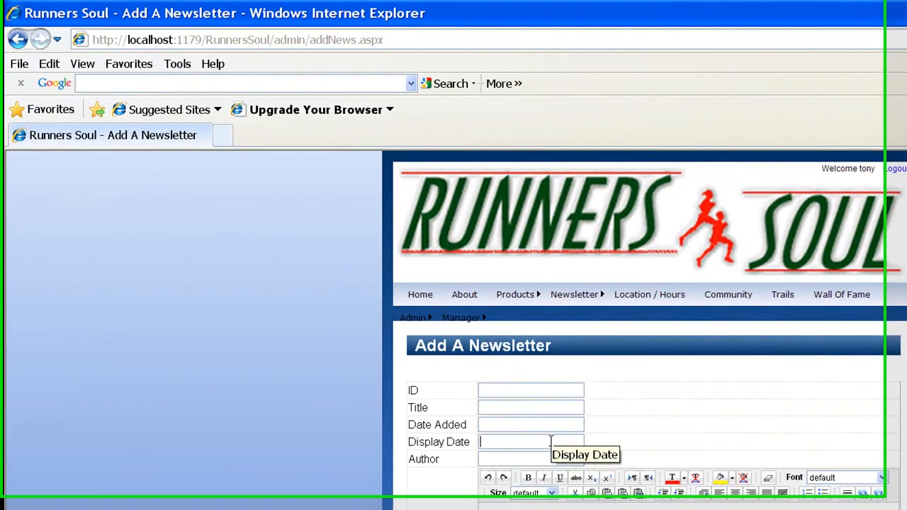
Step: Enter 8/2/2011 in the Display Date field via the autocomplete suggestion
type("8")
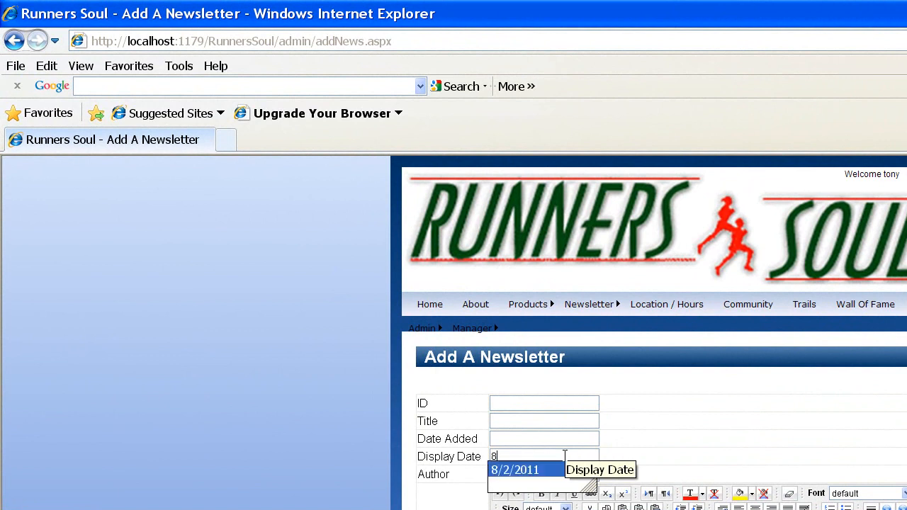
left_click(514, 470)
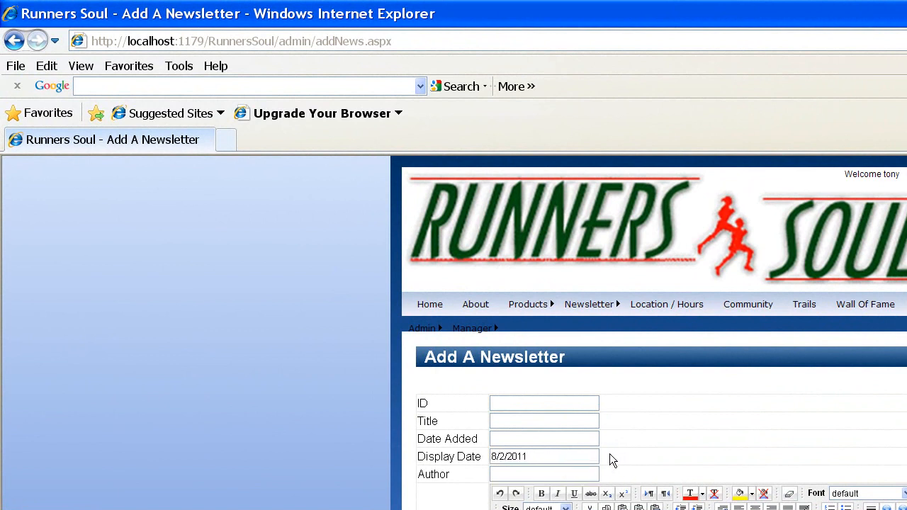
mouse_move(608, 455)
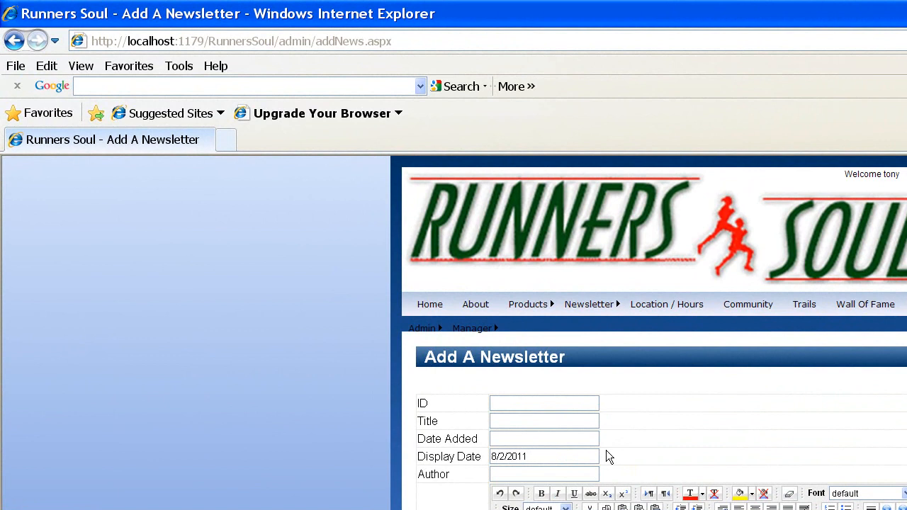
left_click(544, 456)
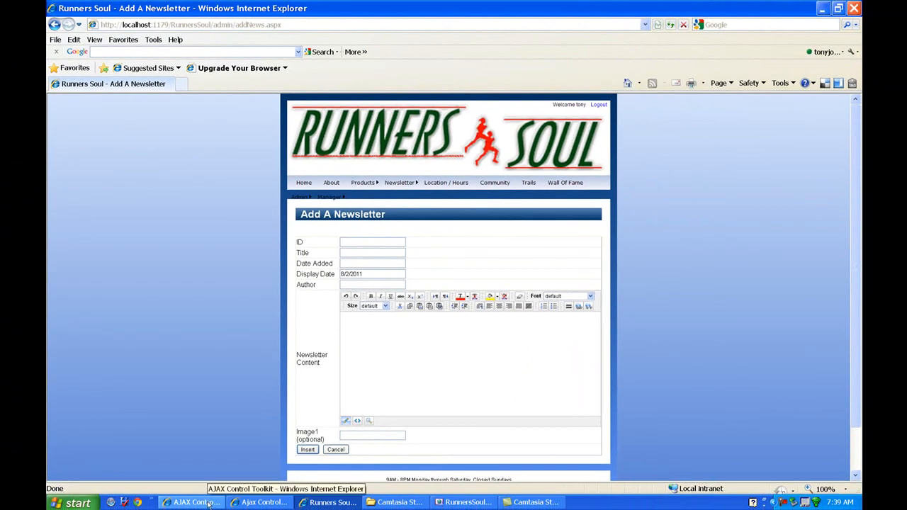
Step: Switch to the Ajax Control Toolkit CodePlex project page
left_click(191, 502)
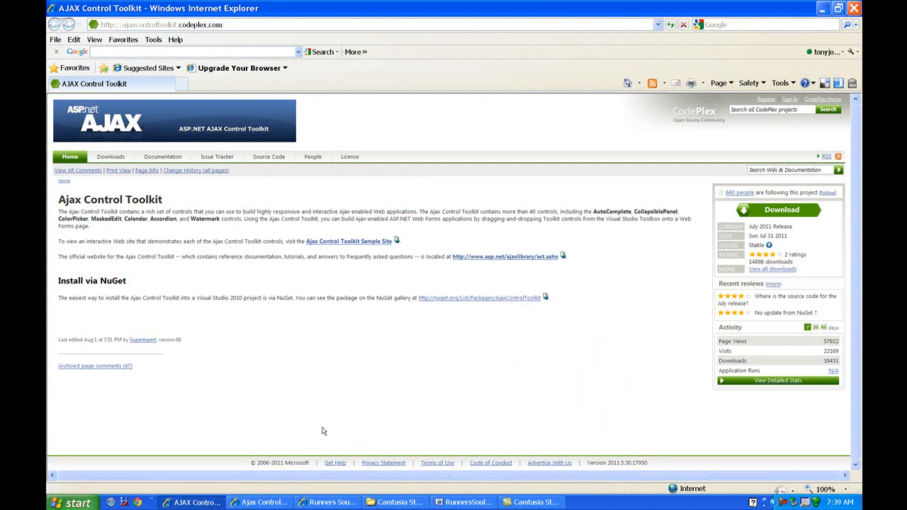
mouse_move(433, 386)
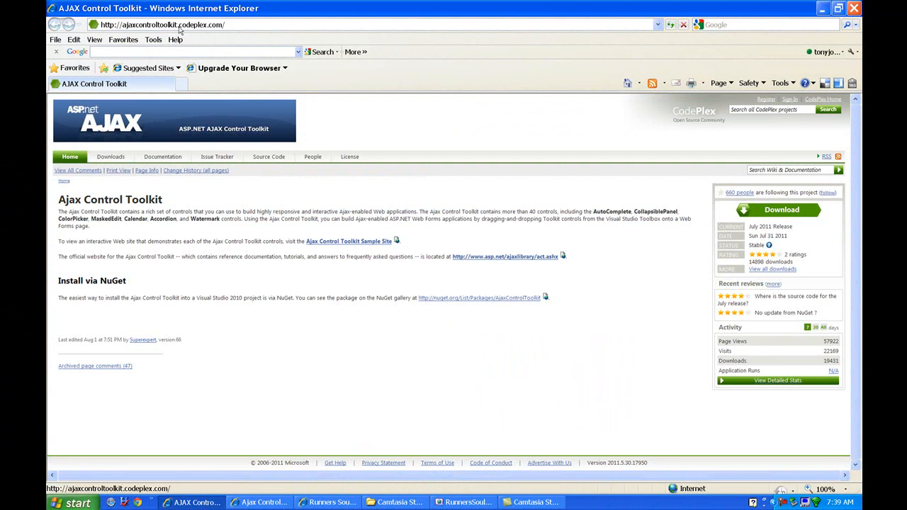
mouse_move(199, 31)
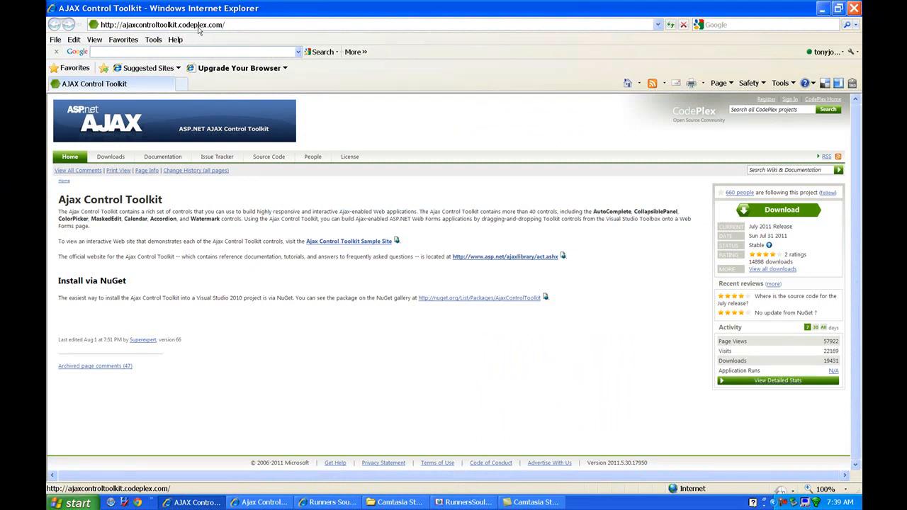
left_click(777, 209)
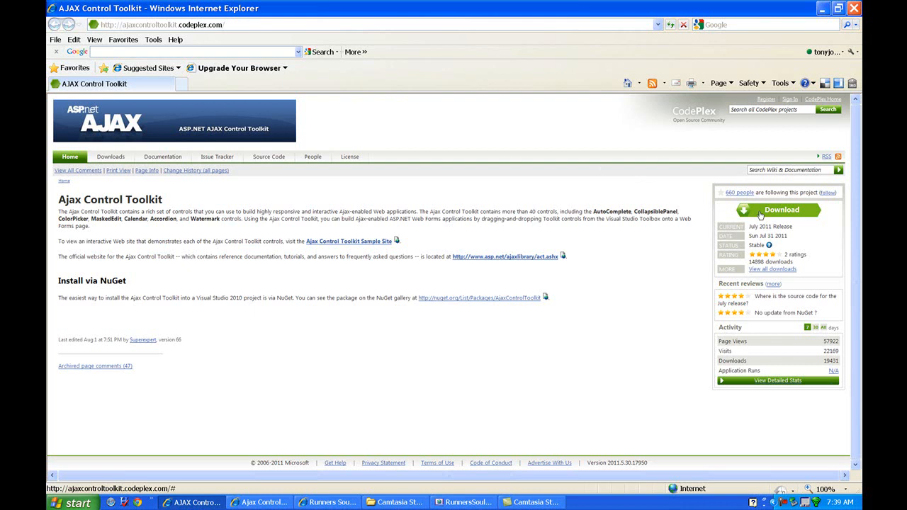
mouse_move(484, 334)
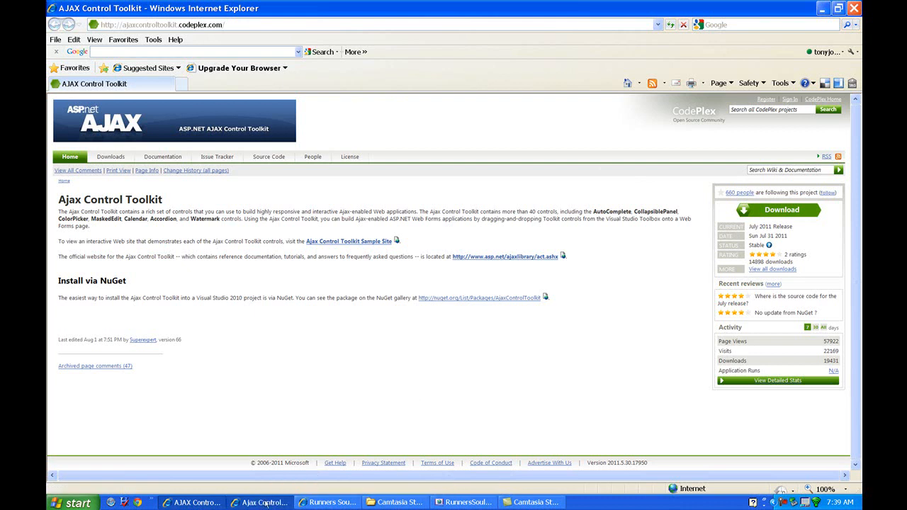
left_click(505, 255)
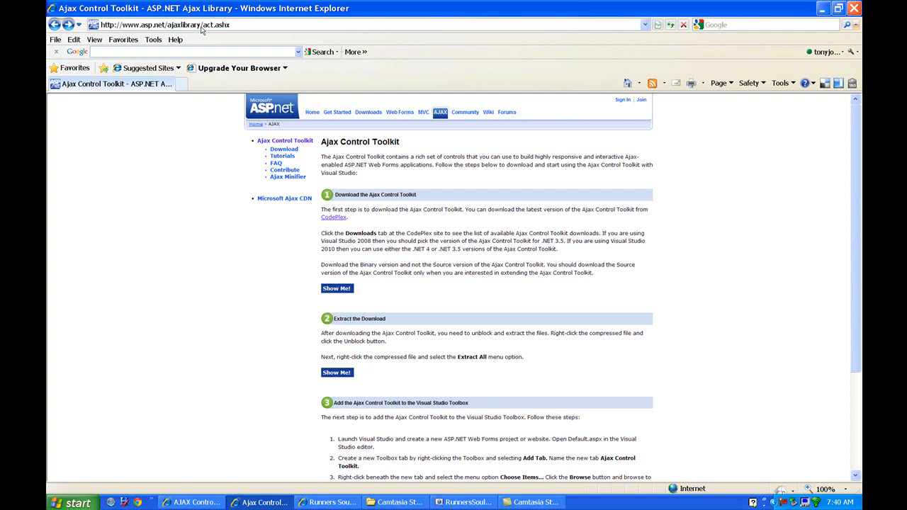
mouse_move(224, 25)
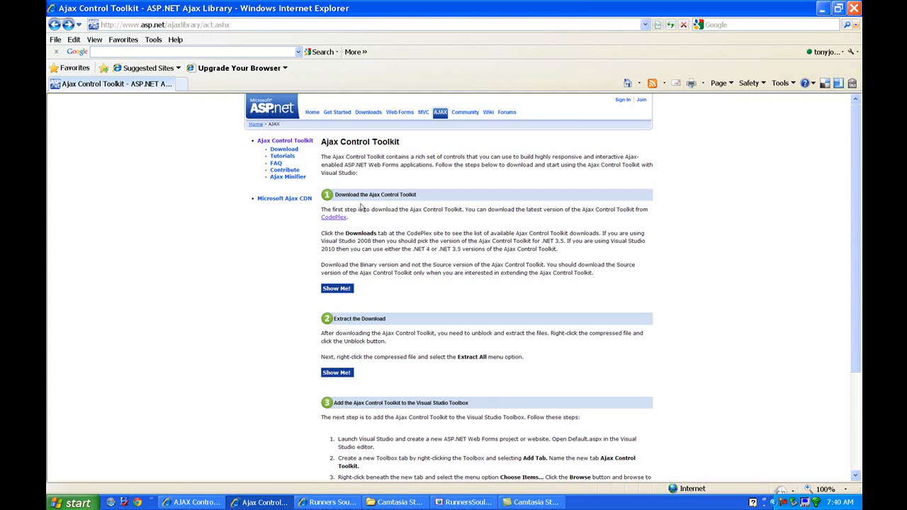
mouse_move(396, 294)
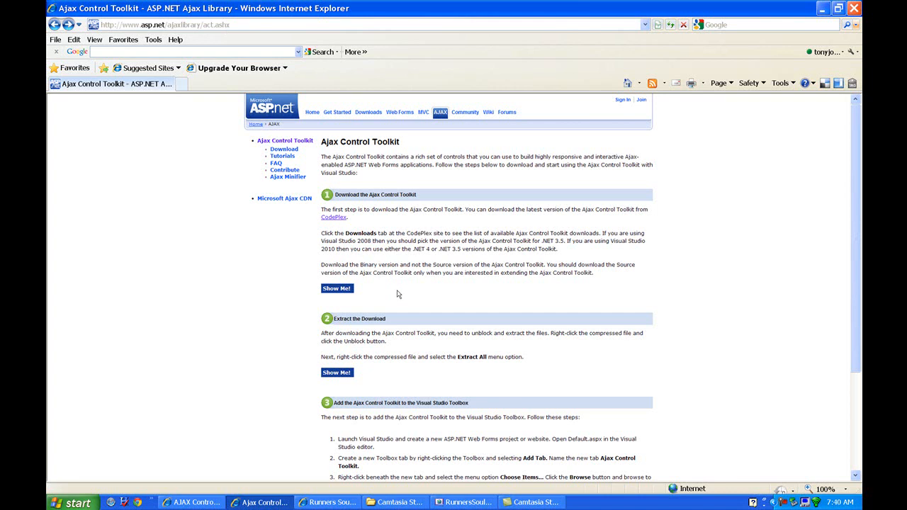
mouse_move(436, 378)
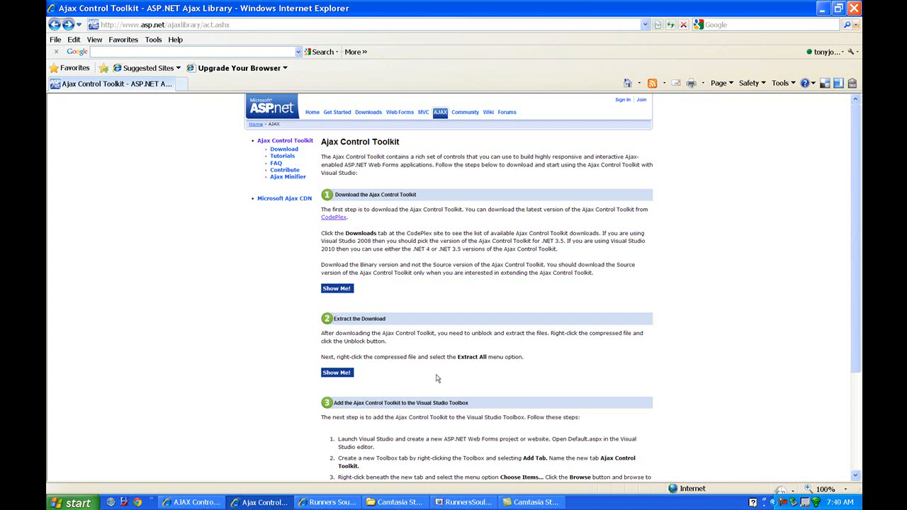
left_click(465, 502)
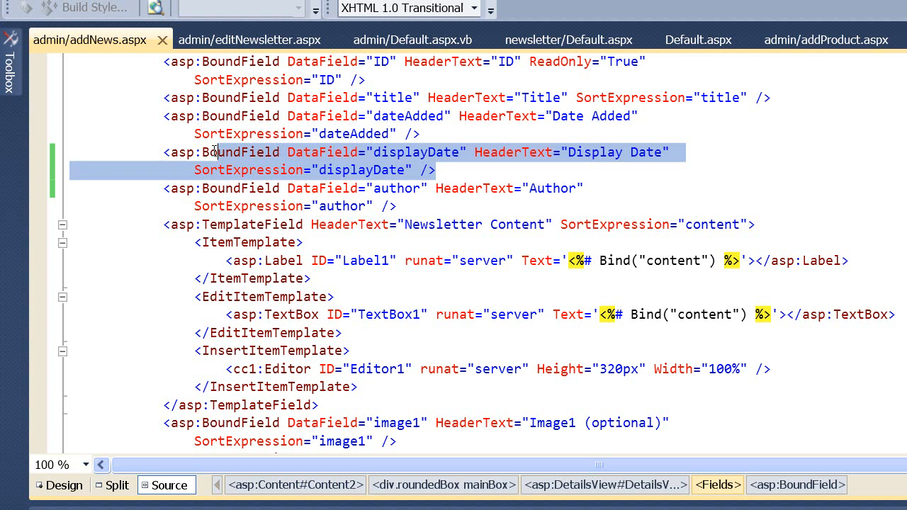
Step: Review the displayDate BoundField and switch addNews.aspx to Design view
left_click(73, 151)
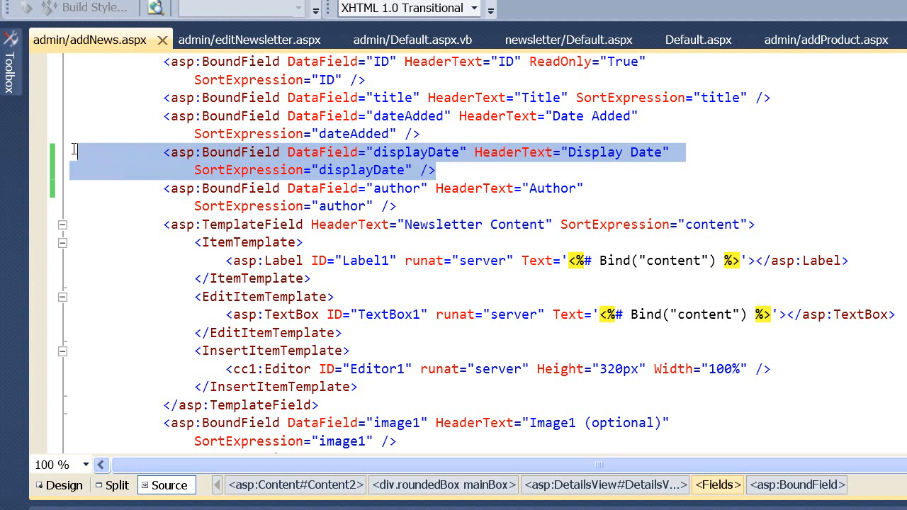
mouse_move(76, 158)
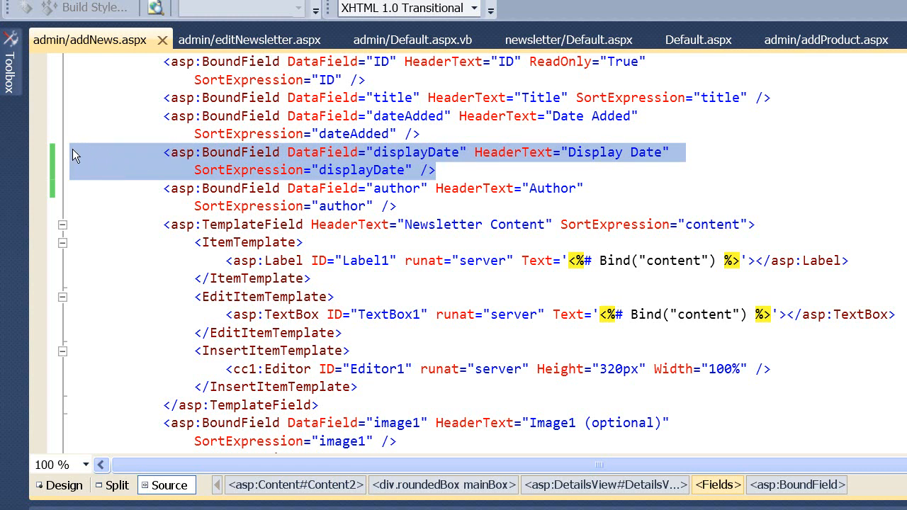
mouse_move(298, 159)
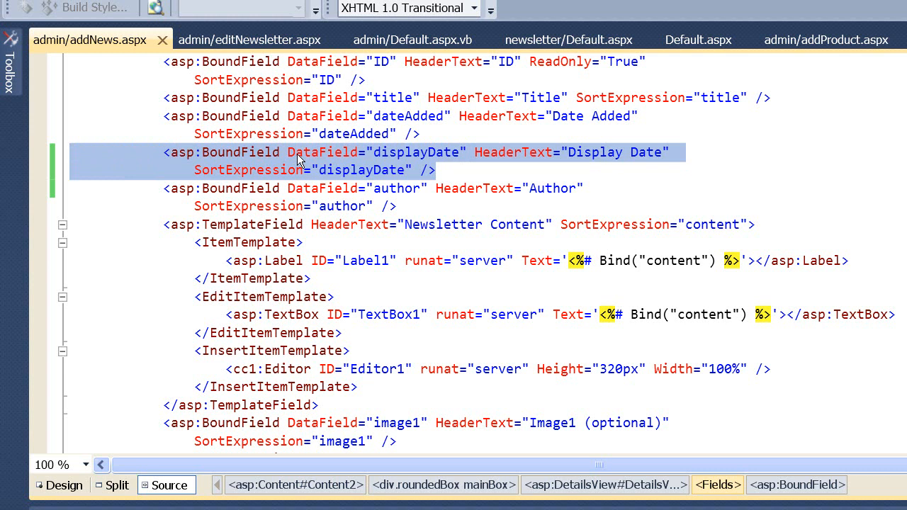
mouse_move(357, 173)
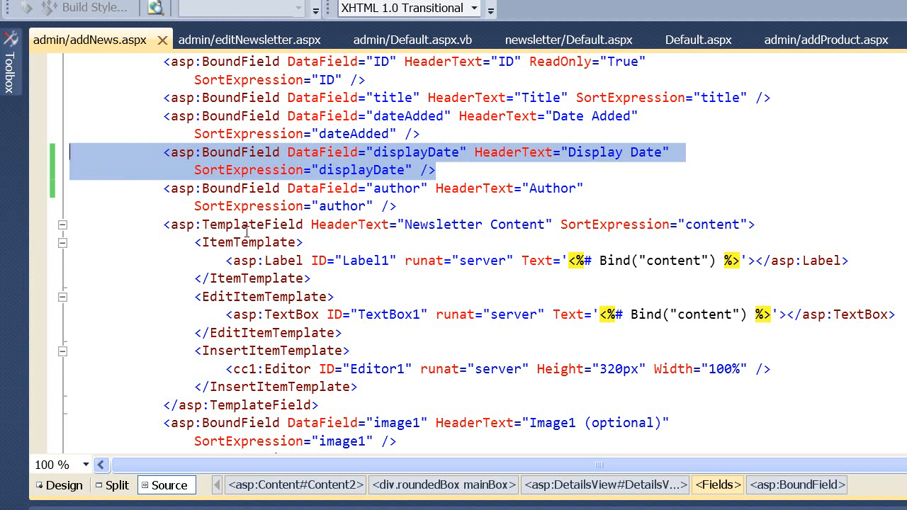
left_click(63, 484)
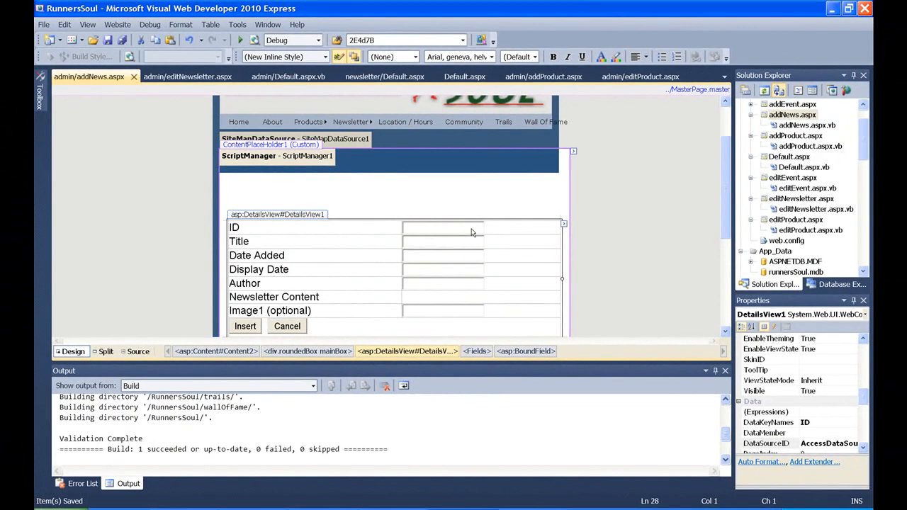
Step: Convert the DetailsView's Display Date field to a TemplateField and return to Source view
left_click(565, 222)
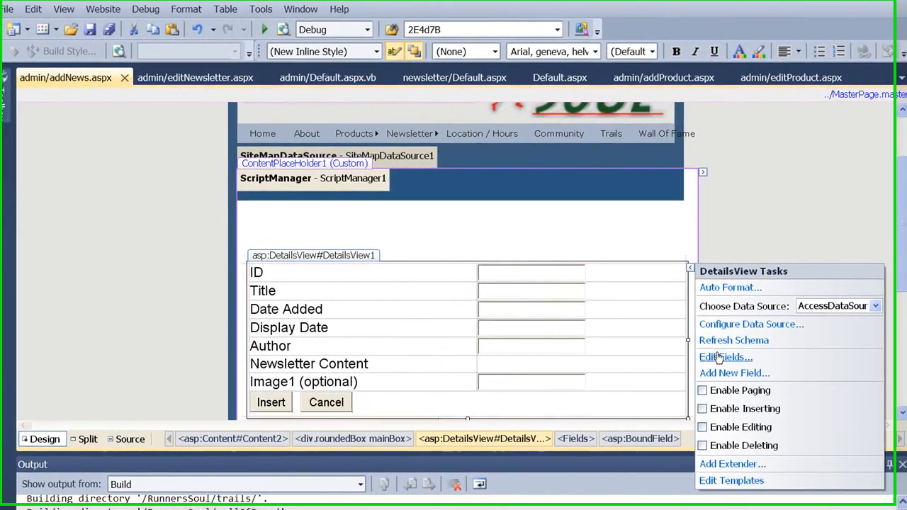
left_click(723, 357)
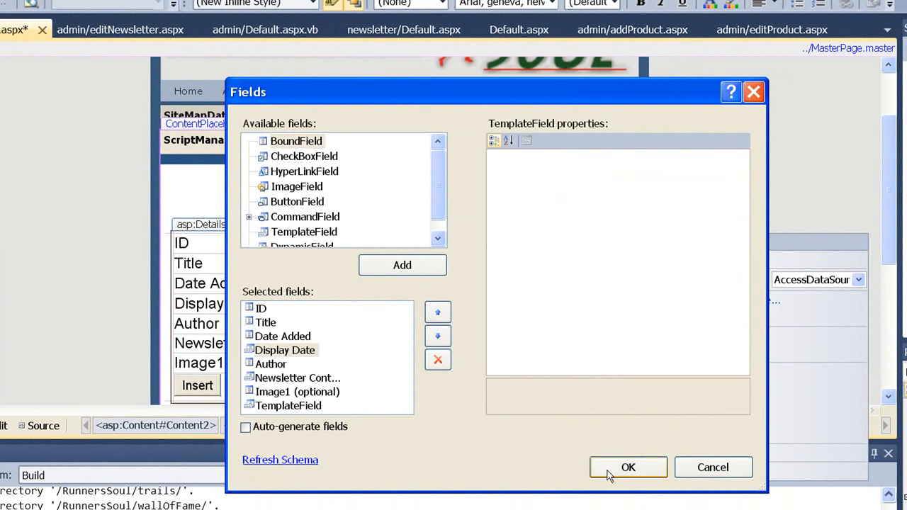
left_click(628, 467)
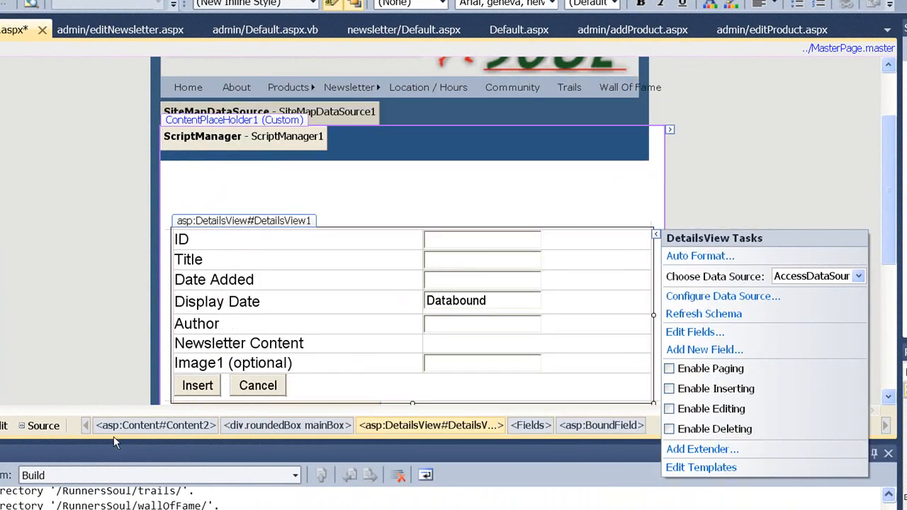
left_click(42, 425)
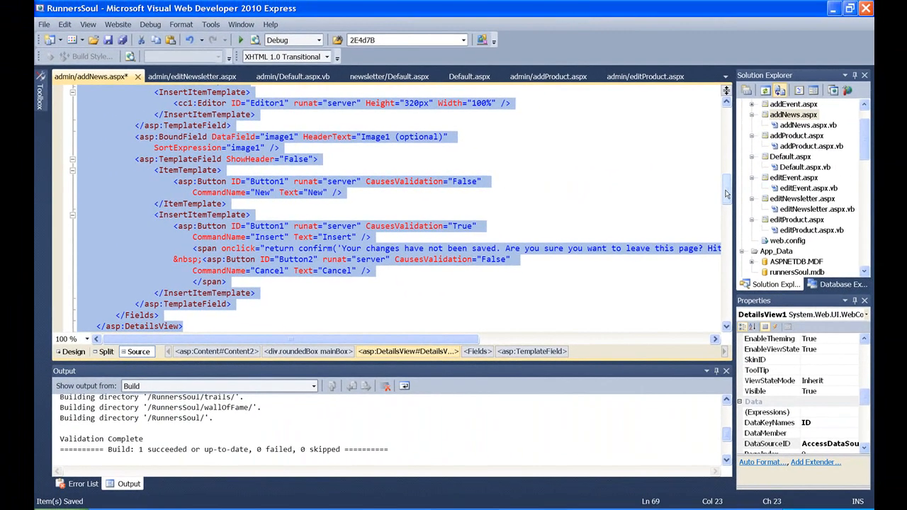
Step: Insert a CalendarExtender after TextBox1 in the InsertItemTemplate and run the page in the browser
scroll("up", 3)
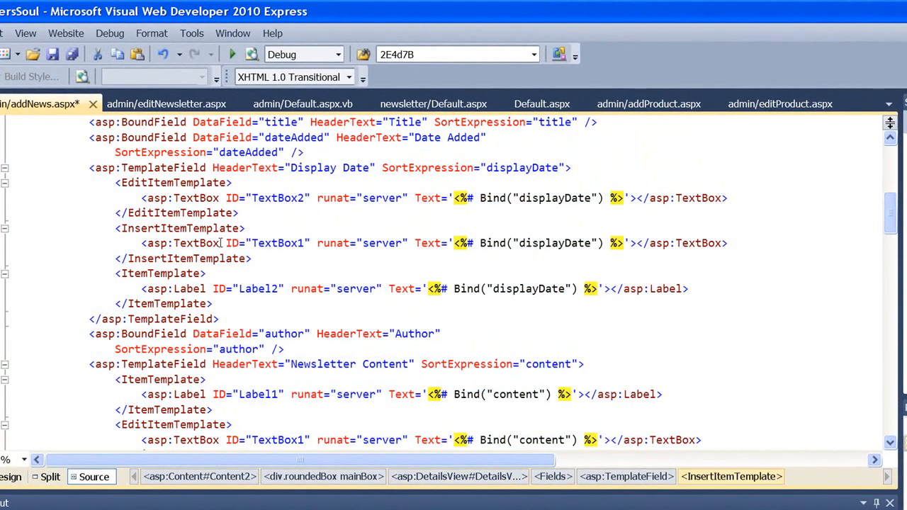
left_click(727, 244)
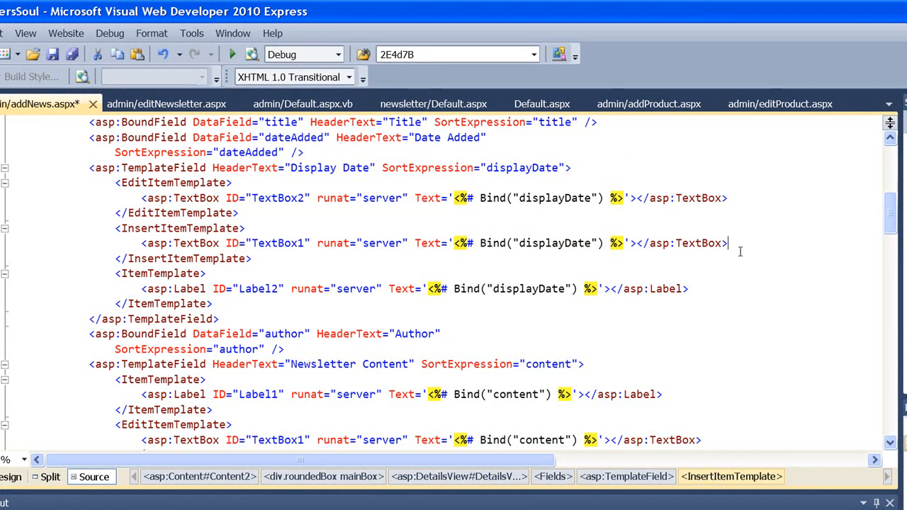
key("Enter")
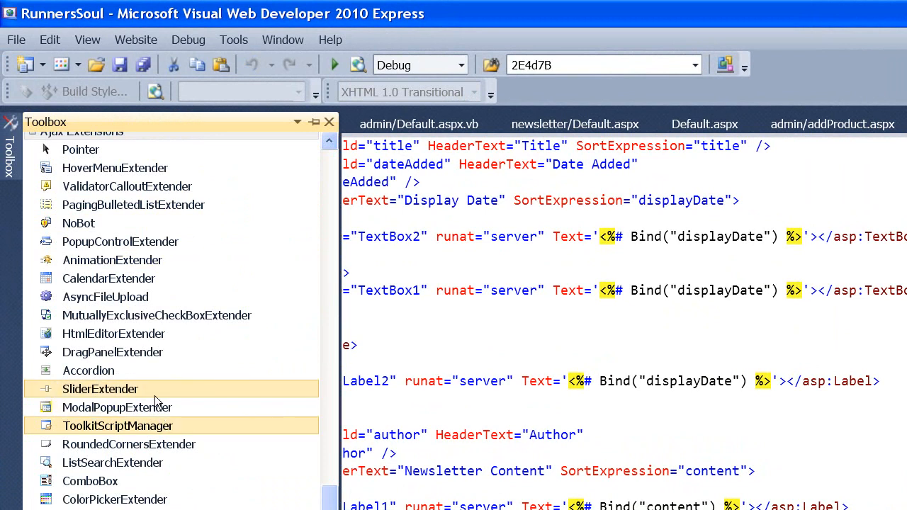
left_click(108, 278)
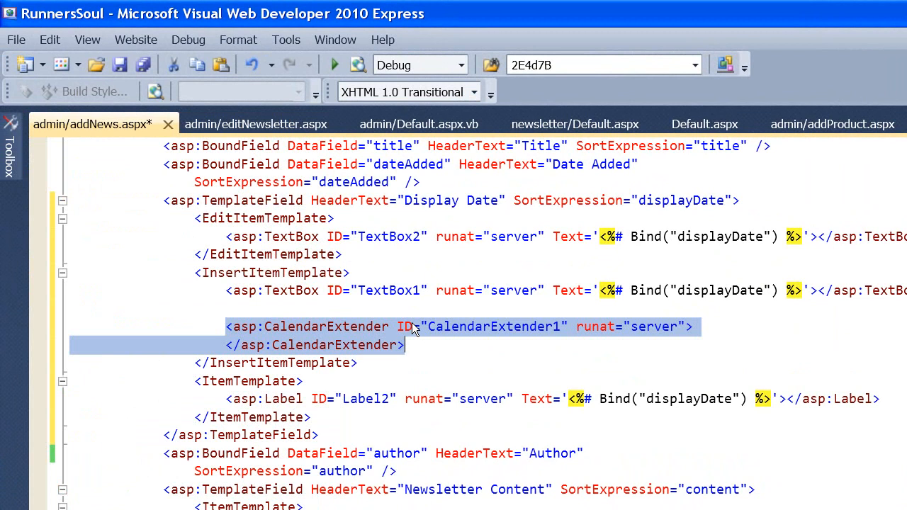
mouse_move(437, 337)
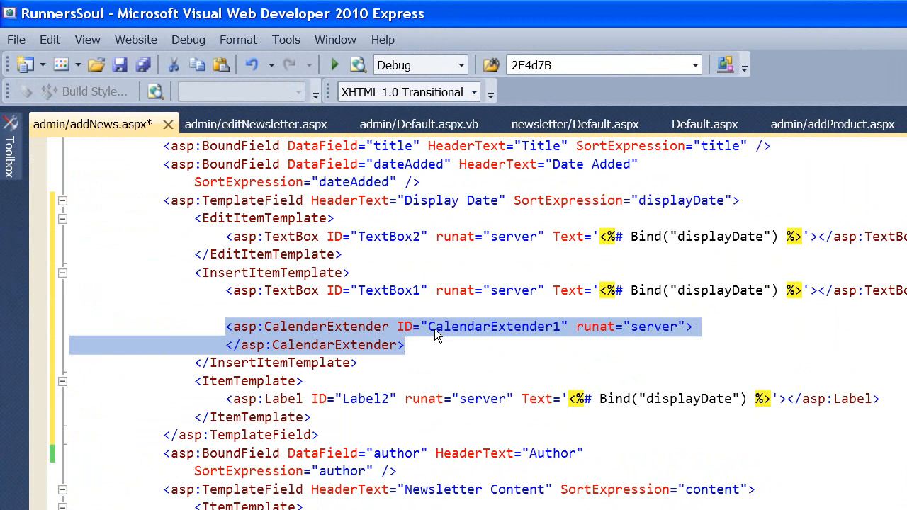
mouse_move(679, 331)
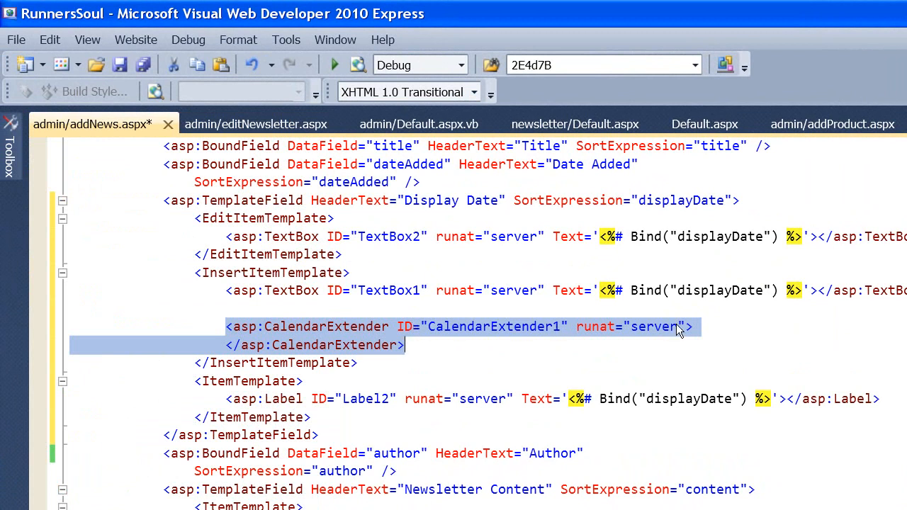
mouse_move(502, 333)
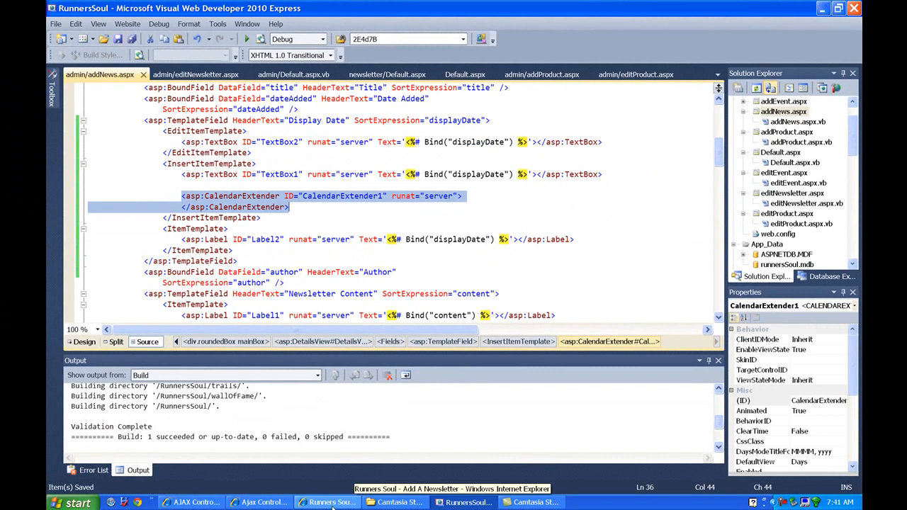
left_click(332, 502)
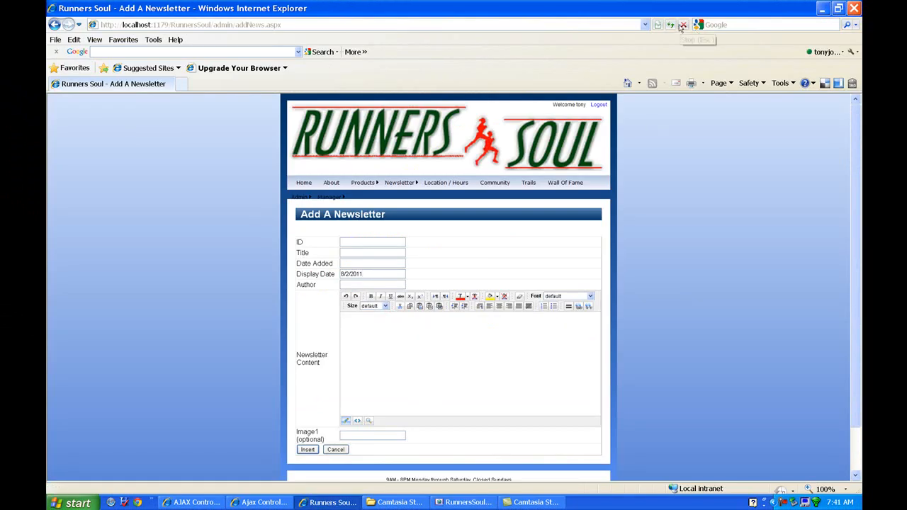
Step: Reload the page, hit the empty TargetControlID server error, and return to the markup
left_click(670, 26)
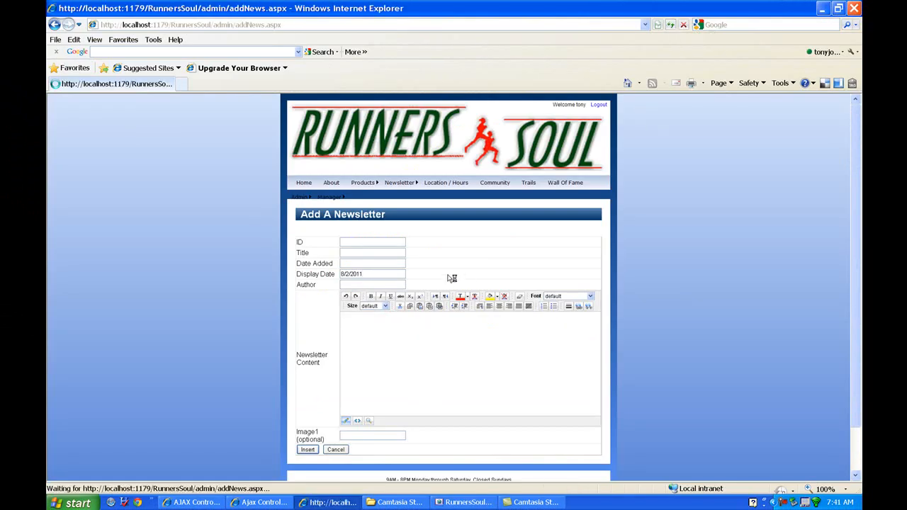
left_click(307, 450)
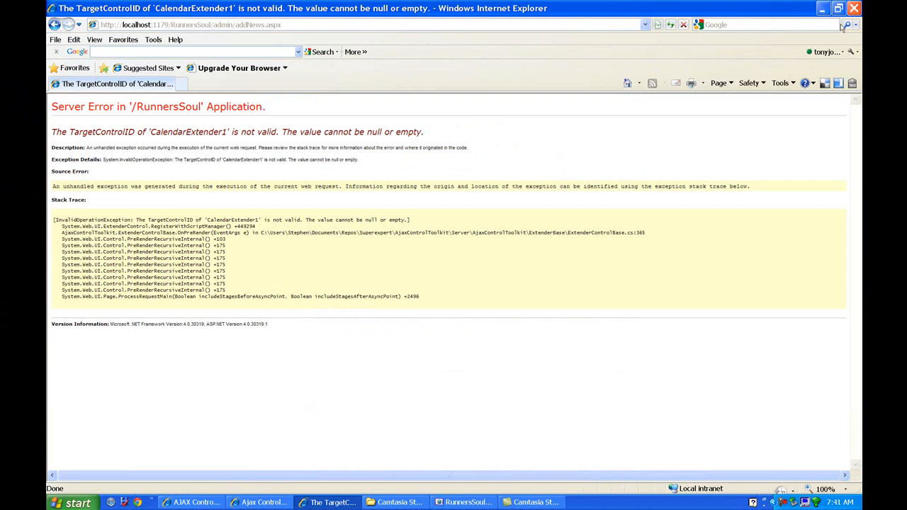
mouse_move(465, 501)
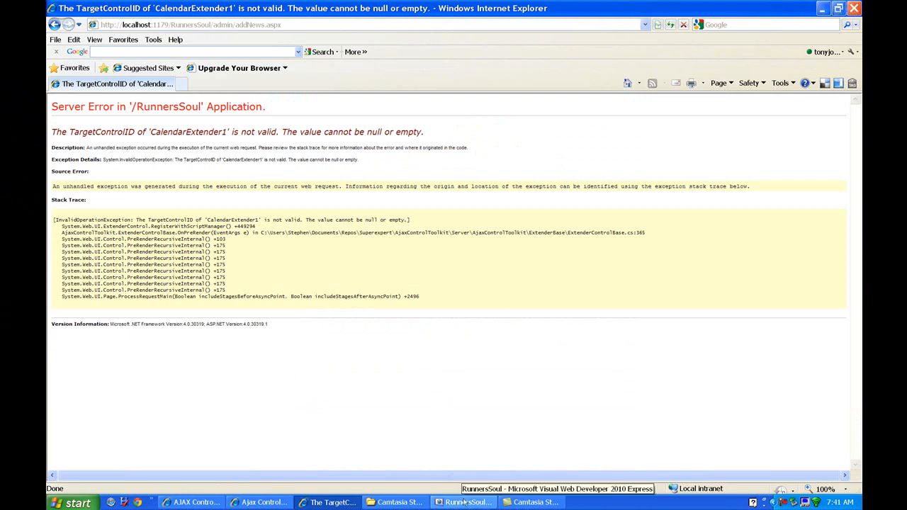
left_click(465, 502)
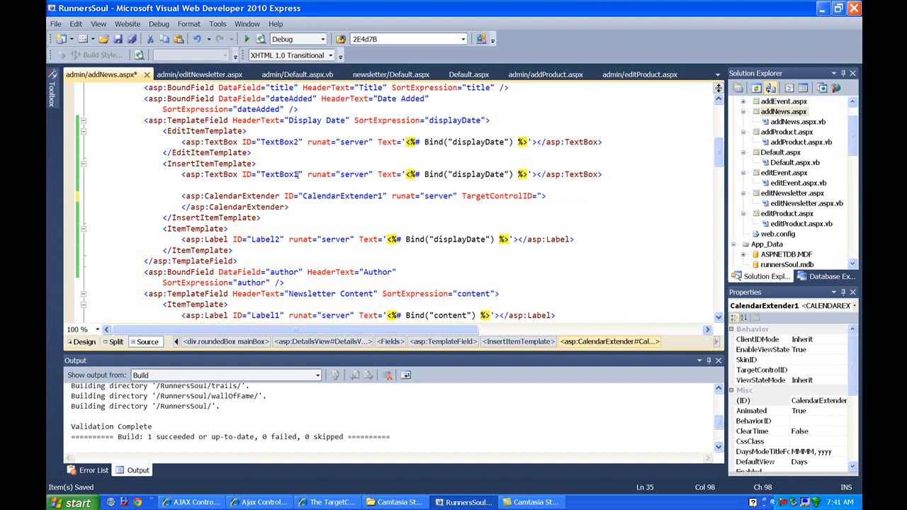
Step: Rename TextBox1 to txtDisplayDate and set CalendarExtender1's TargetControlID to txtDisplayDate
double_click(281, 175)
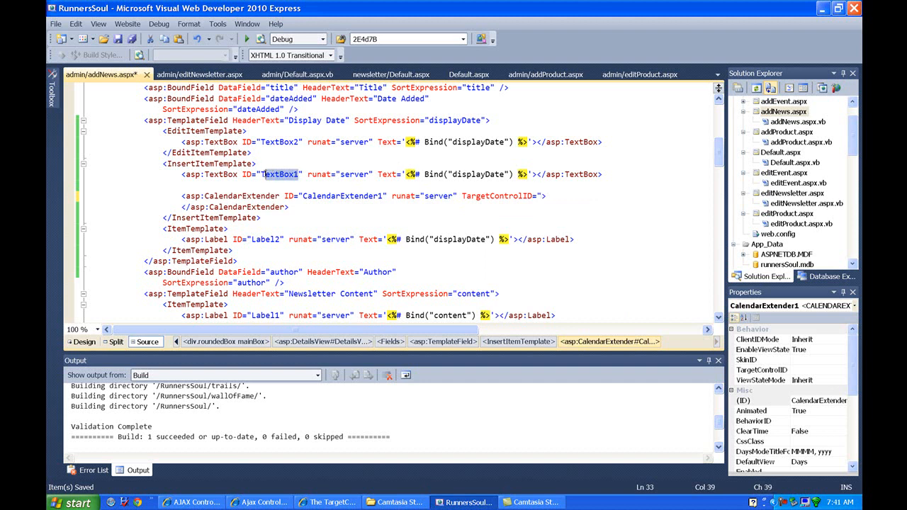
left_click(281, 175)
type("txtDisplay")
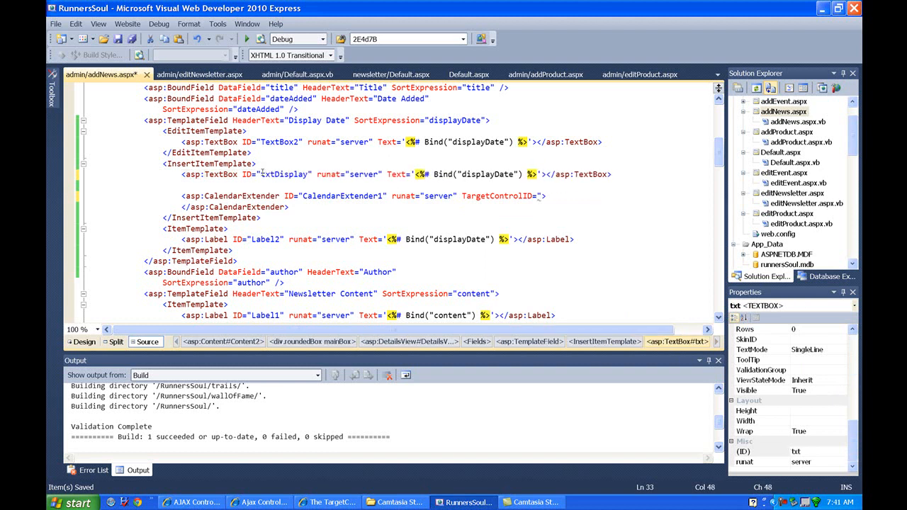
type("Date")
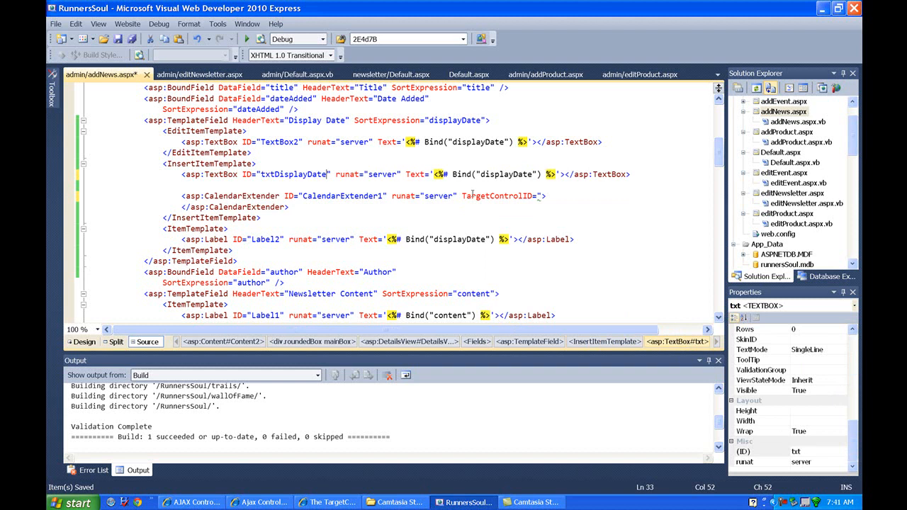
left_click(354, 196)
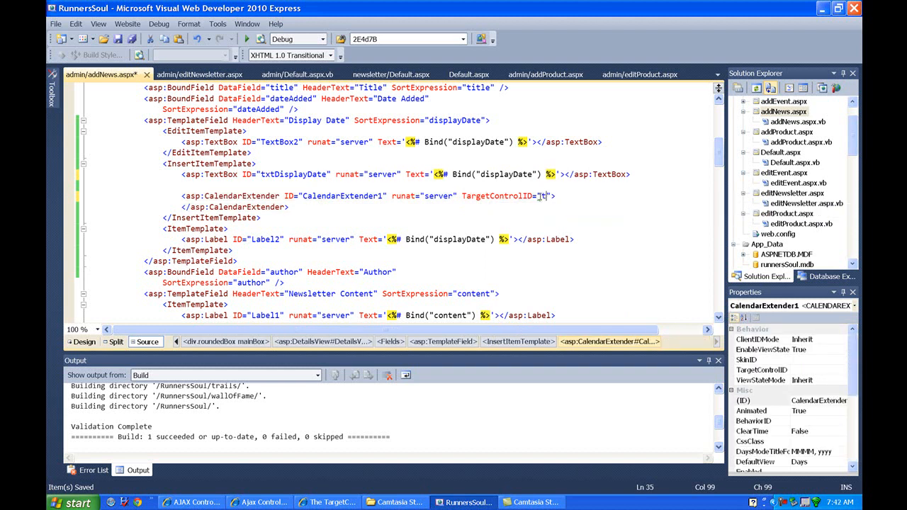
type("txtDisplayDate")
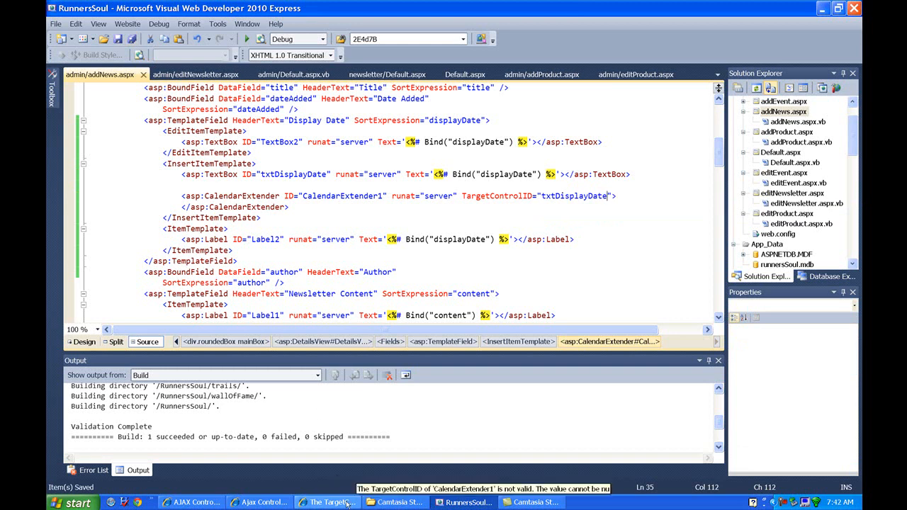
left_click(327, 502)
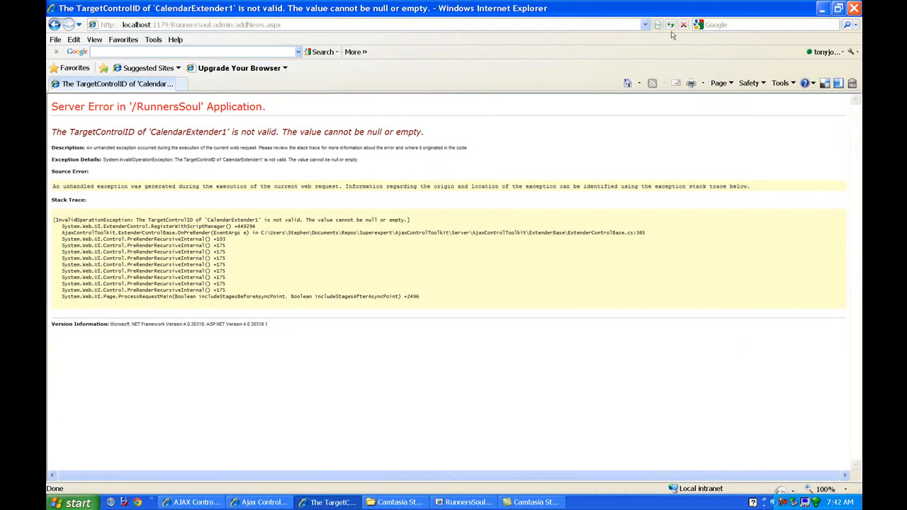
Step: Reload the page and pick a Display Date from the pop-up calendar
left_click(669, 26)
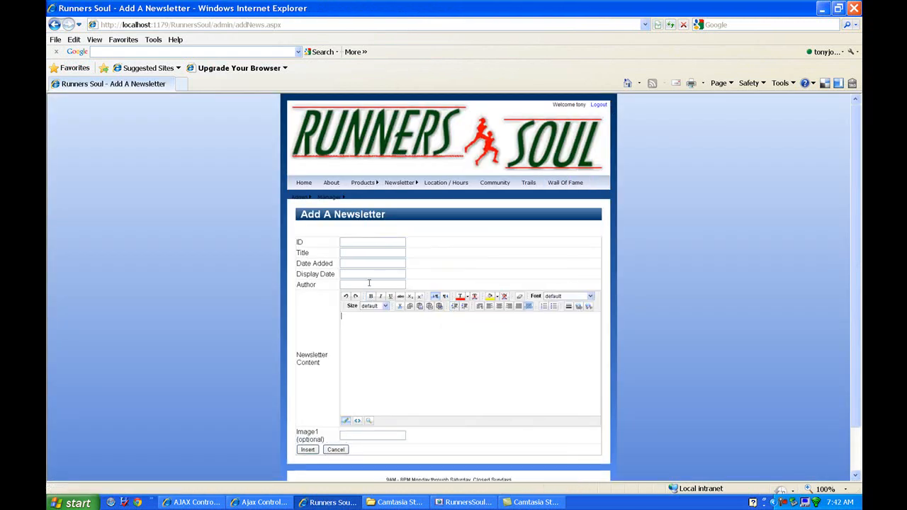
left_click(371, 275)
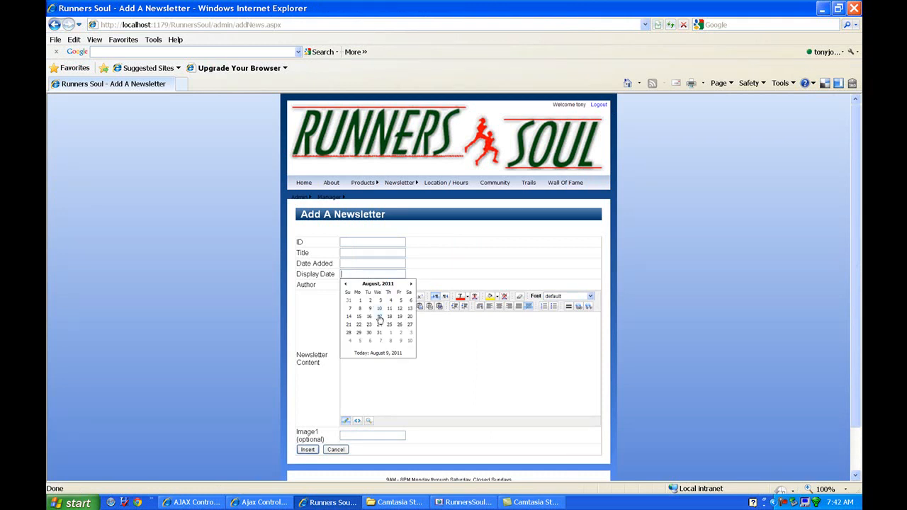
left_click(380, 316)
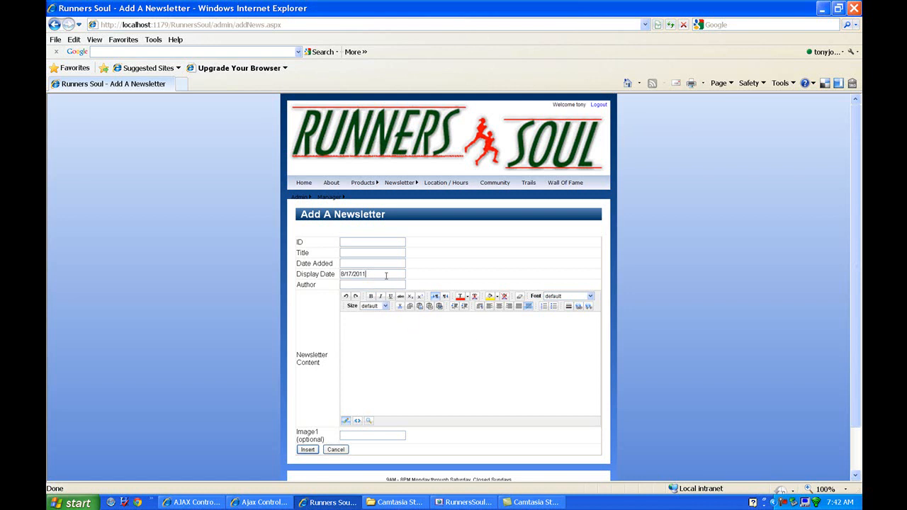
mouse_move(425, 277)
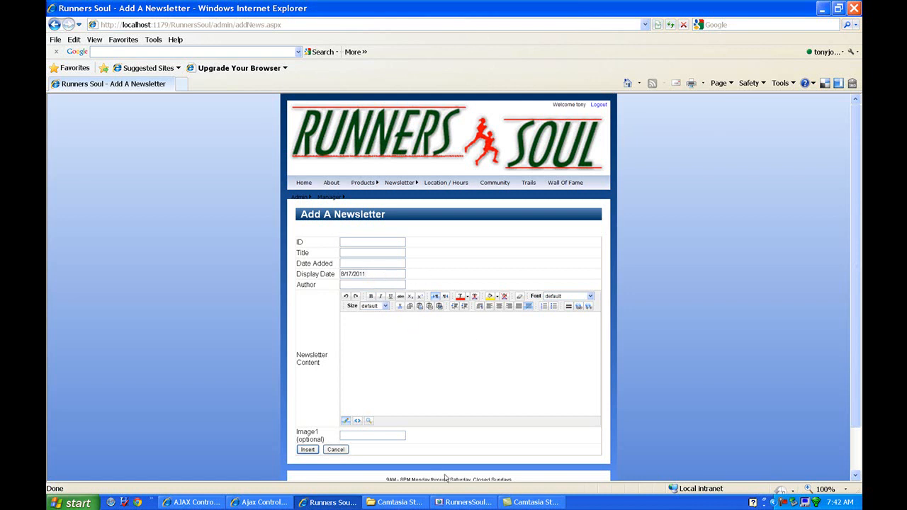
left_click(465, 501)
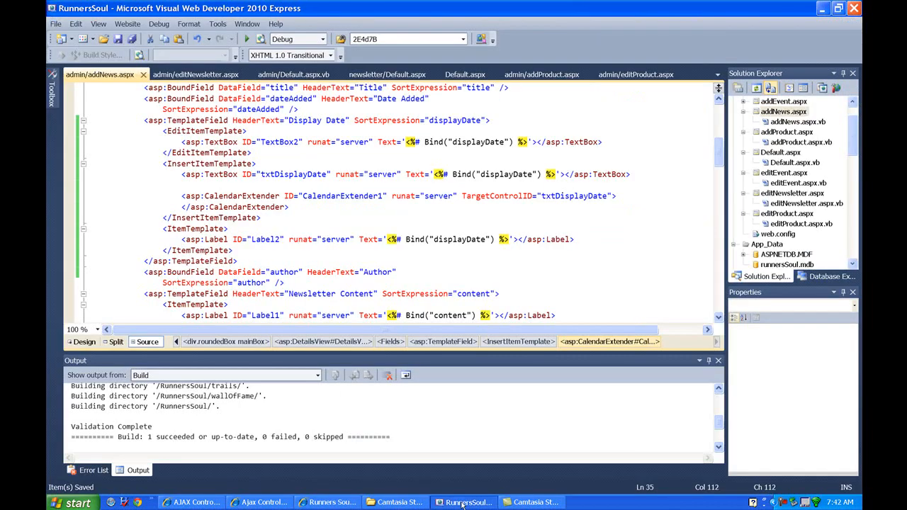
left_click(397, 195)
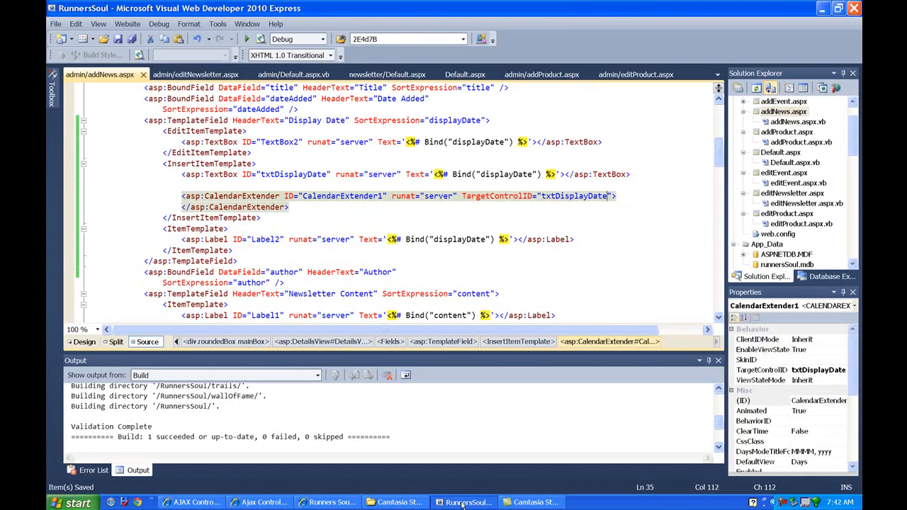
mouse_move(609, 235)
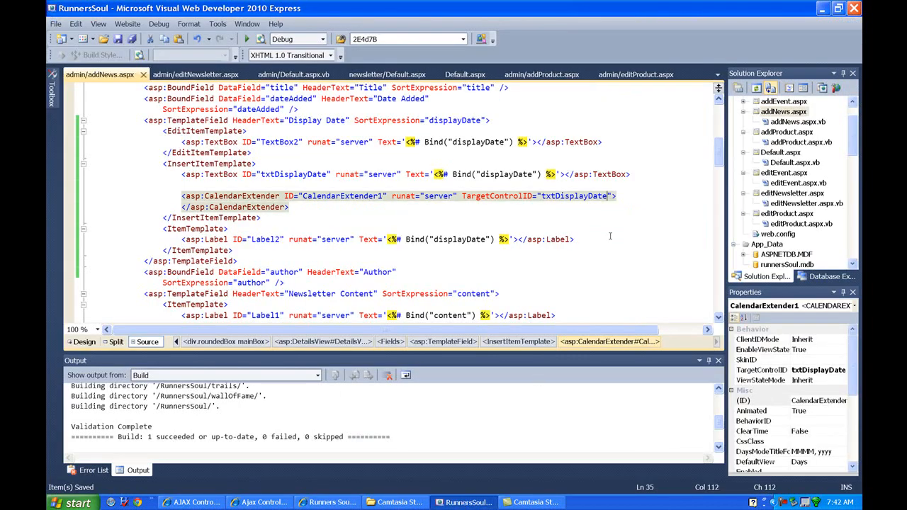
mouse_move(615, 222)
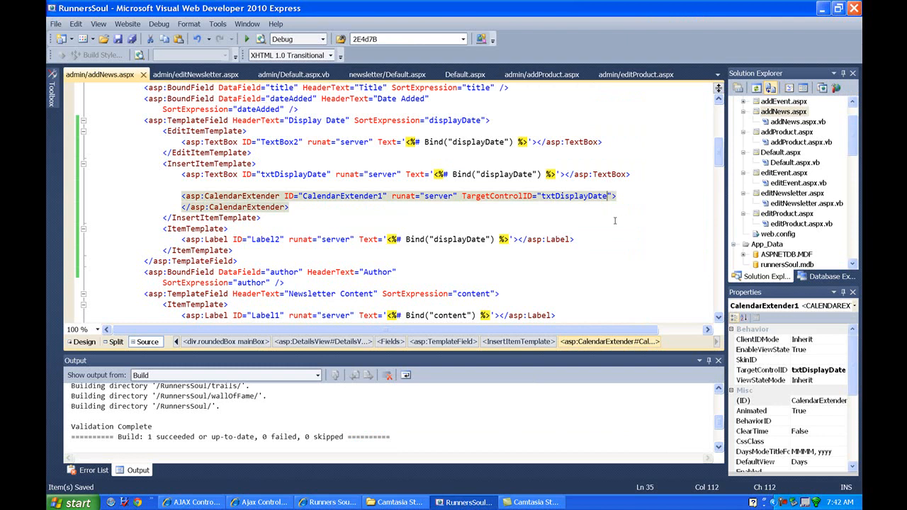